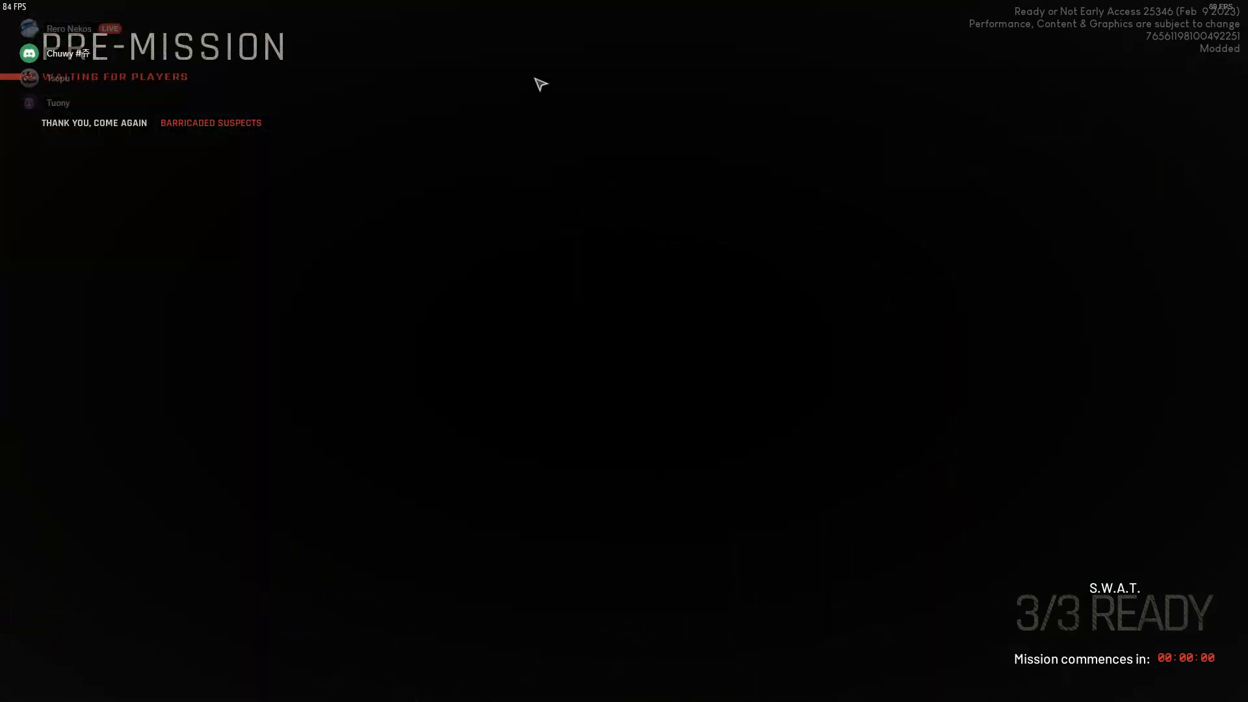
mouse_move(663, 81)
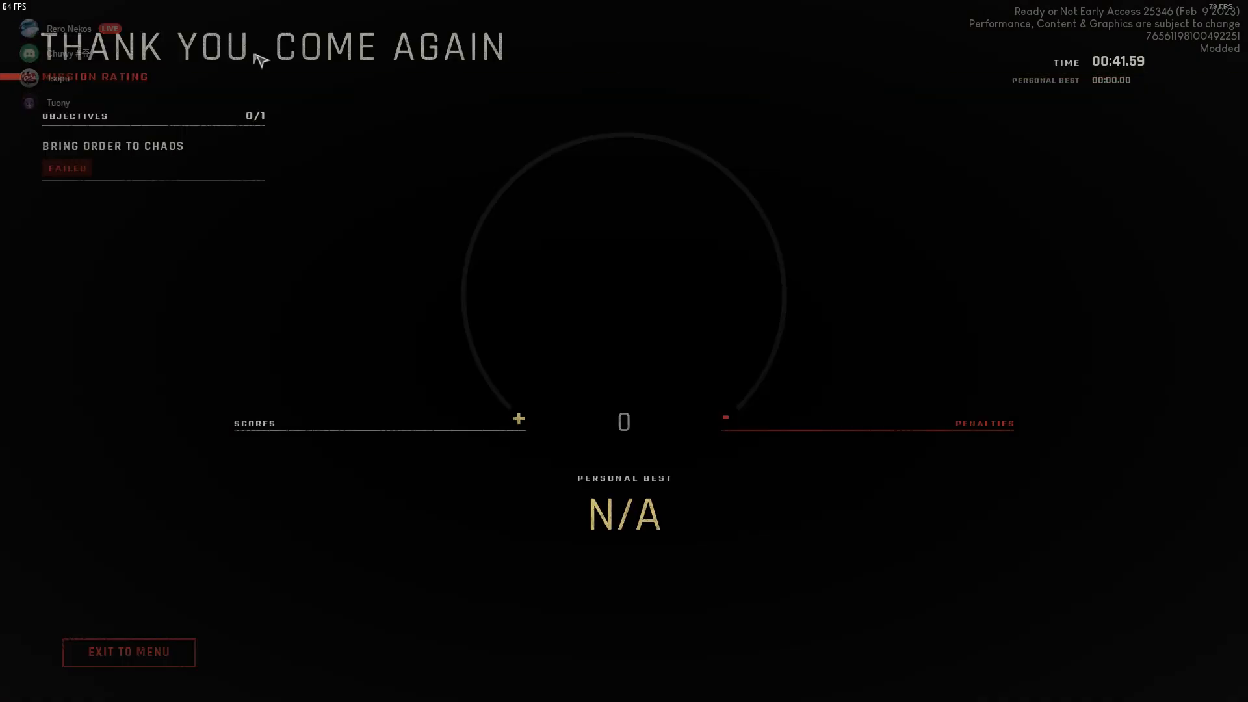
Review the Thank You, Come Again rating: Bring Order to Chaos failed, objectives 0/1, score 0
click(518, 421)
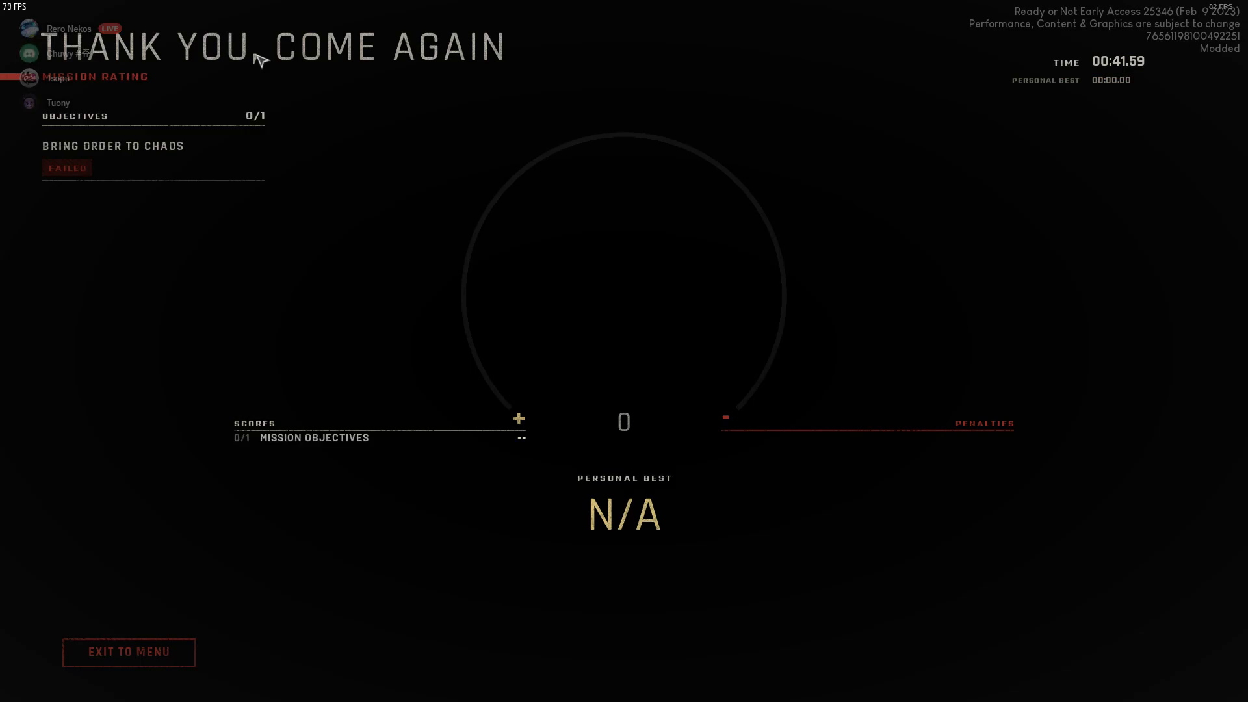